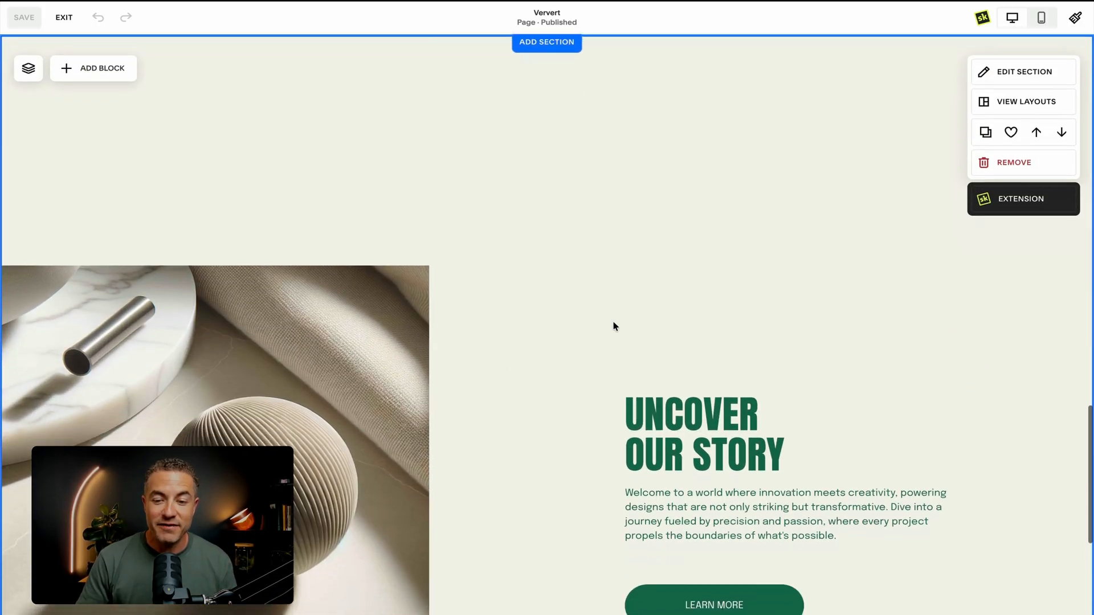
- Scroll down the Ververt page to the yellow VER VERT section with the model photo
scroll("down", 3)
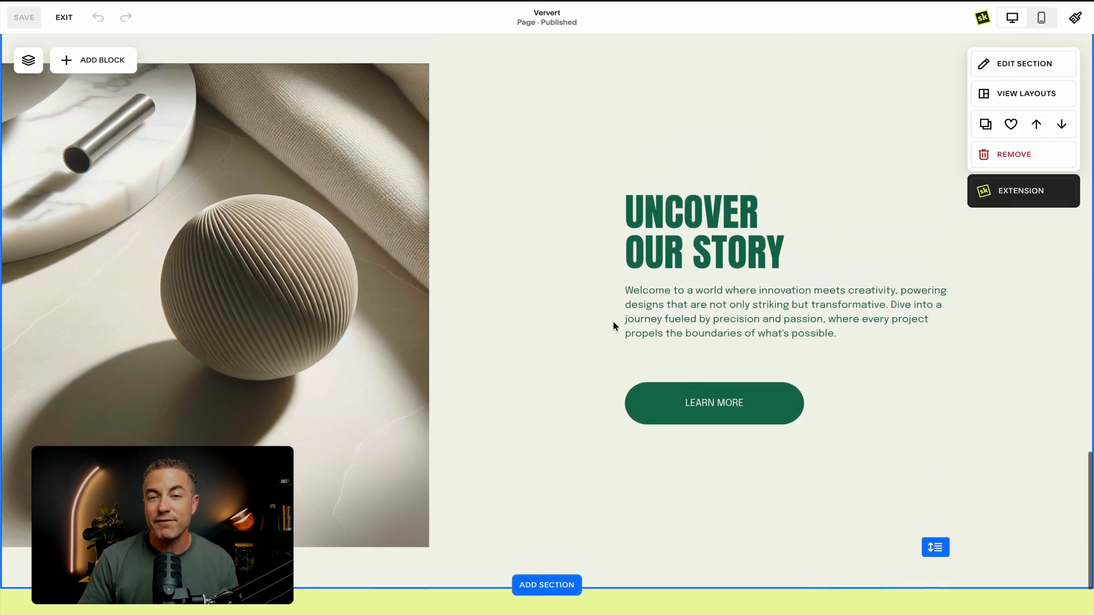
scroll("down", 3)
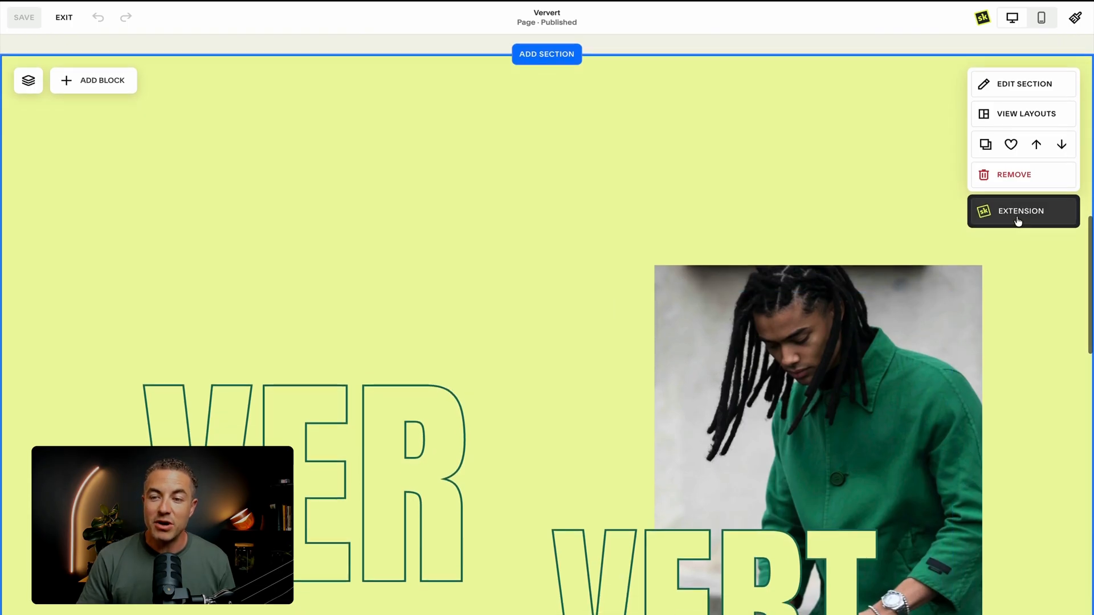
- Set the yellow section's Sticky Section mode to Bottom with 0vh offset and preview the scroll
left_click(1021, 212)
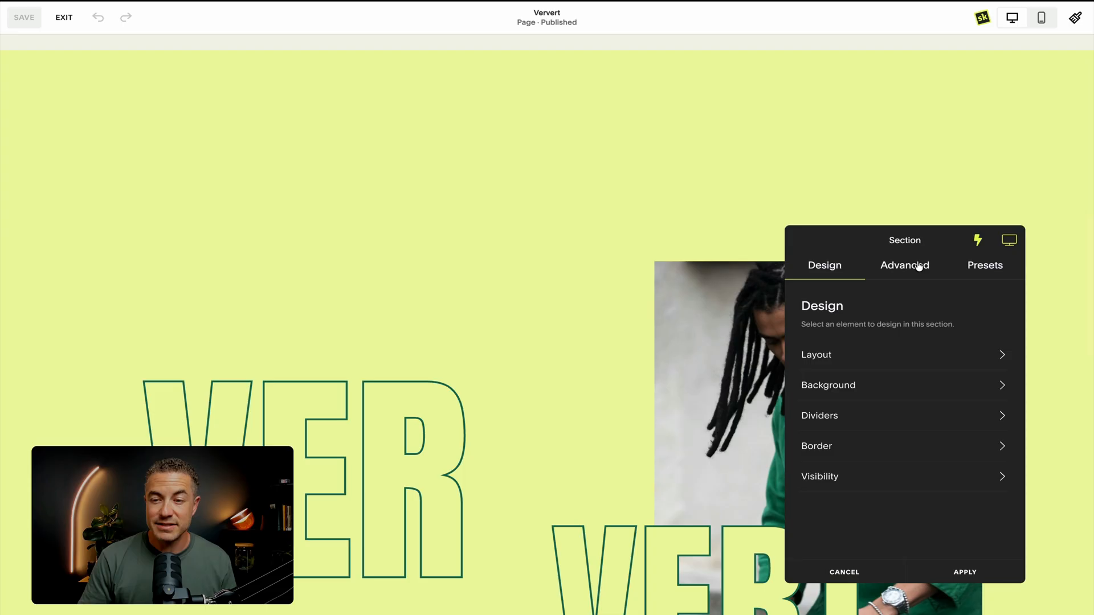
left_click(903, 265)
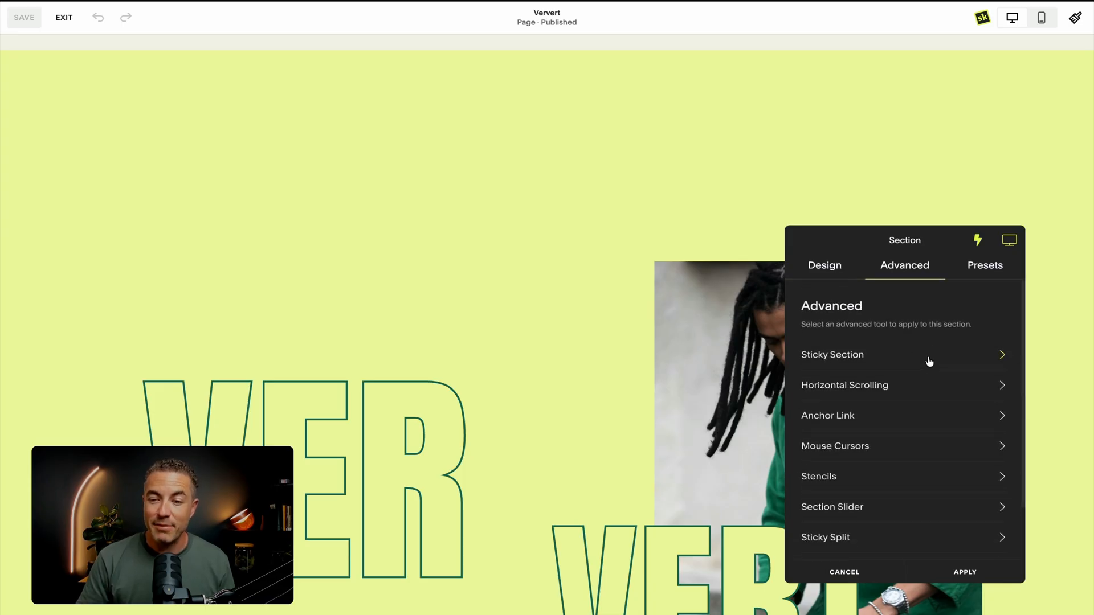
left_click(832, 354)
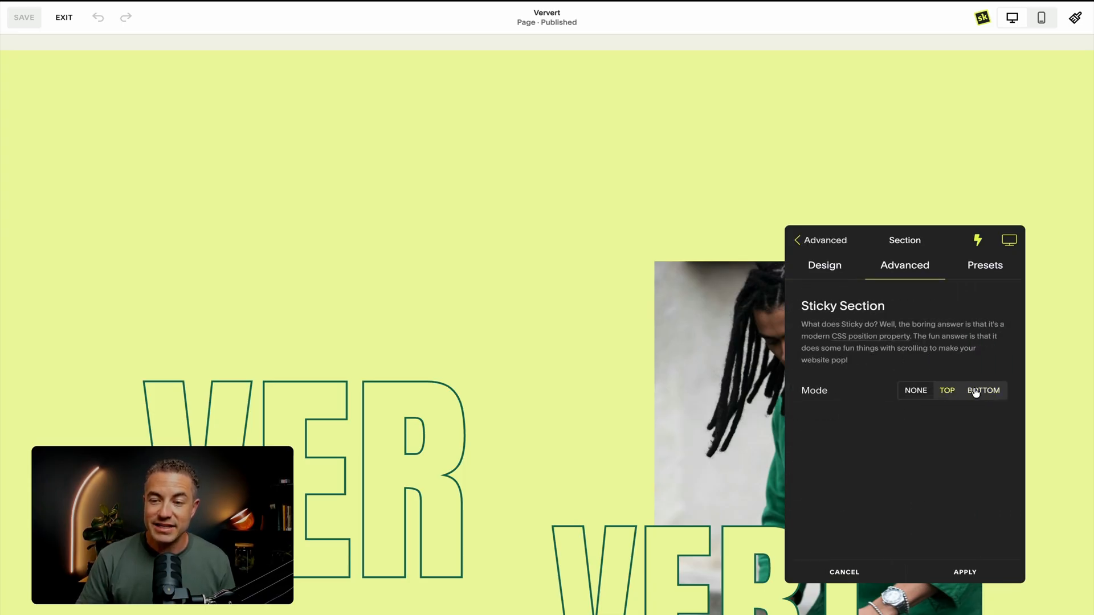
left_click(983, 390)
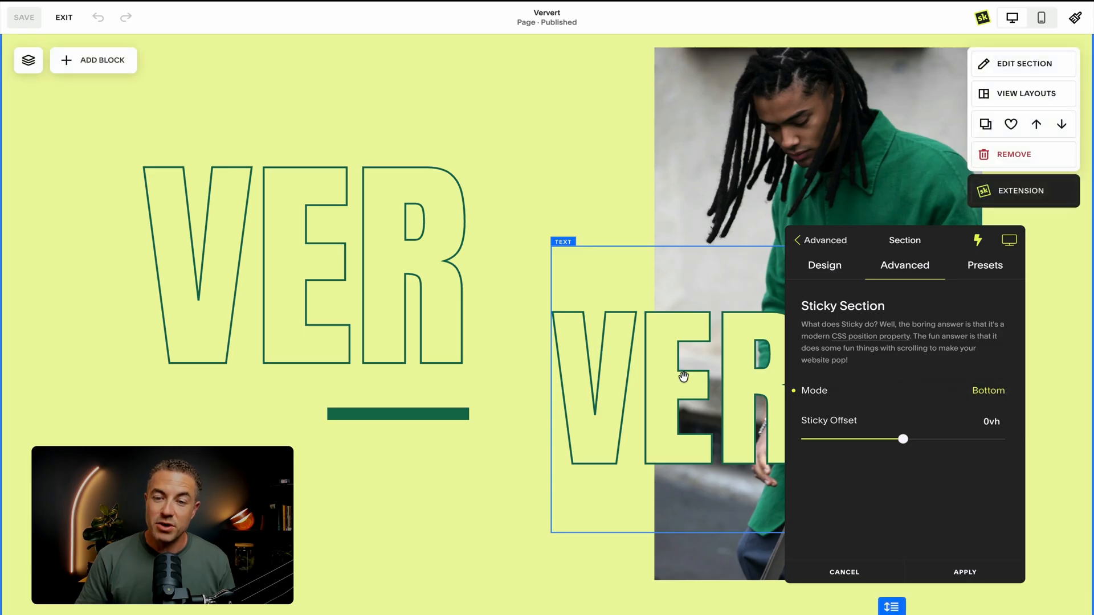
mouse_move(659, 375)
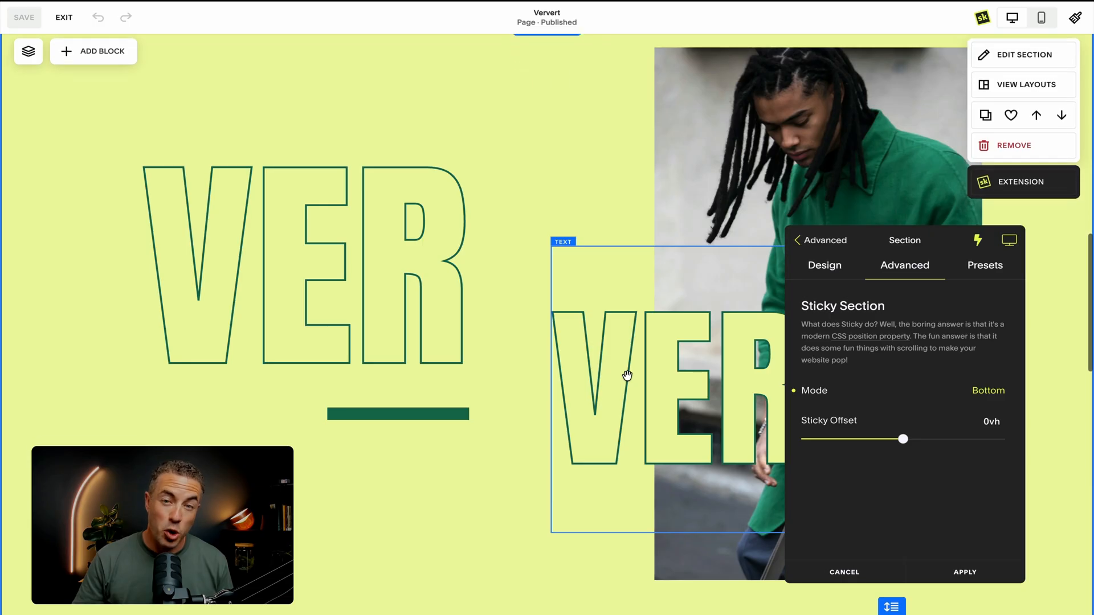
scroll("down", 3)
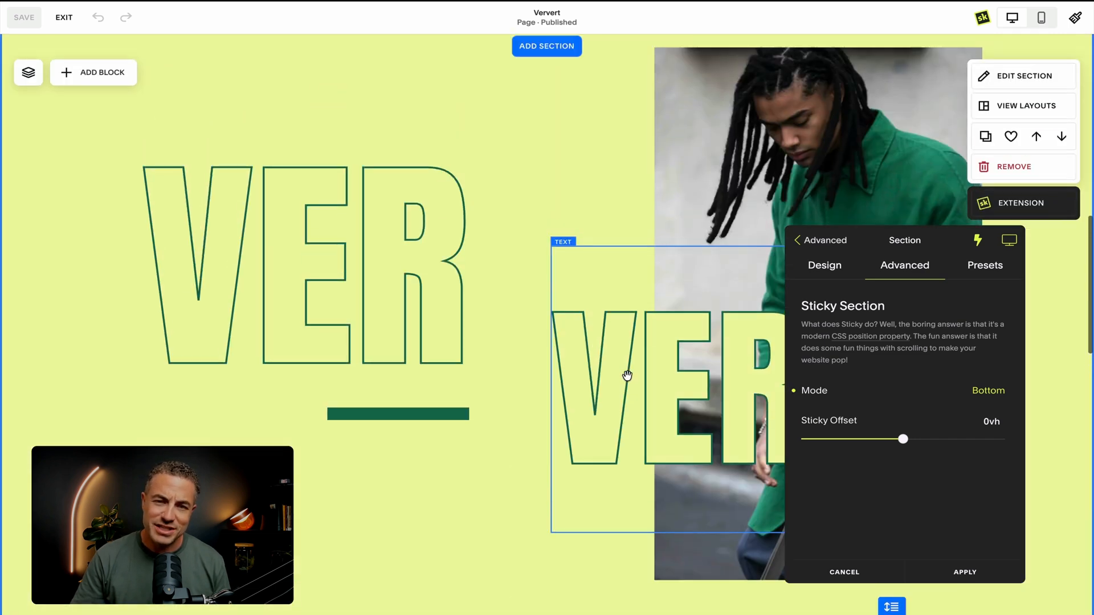
scroll("down", 3)
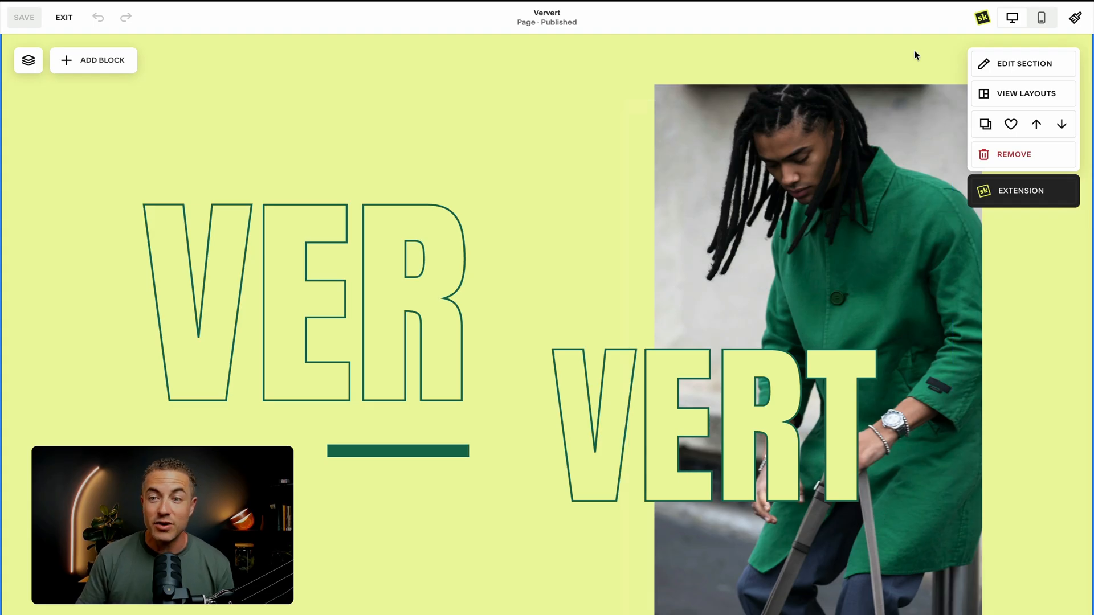
- Hide SquareKicker customizations via Support so the page shows without the sticky edits
left_click(983, 17)
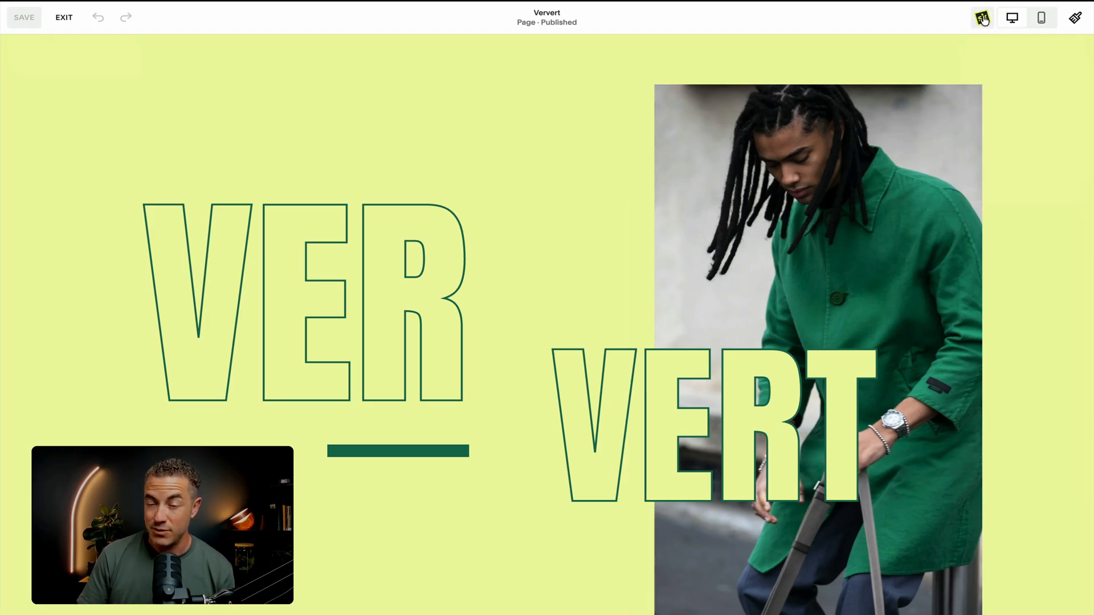
left_click(981, 17)
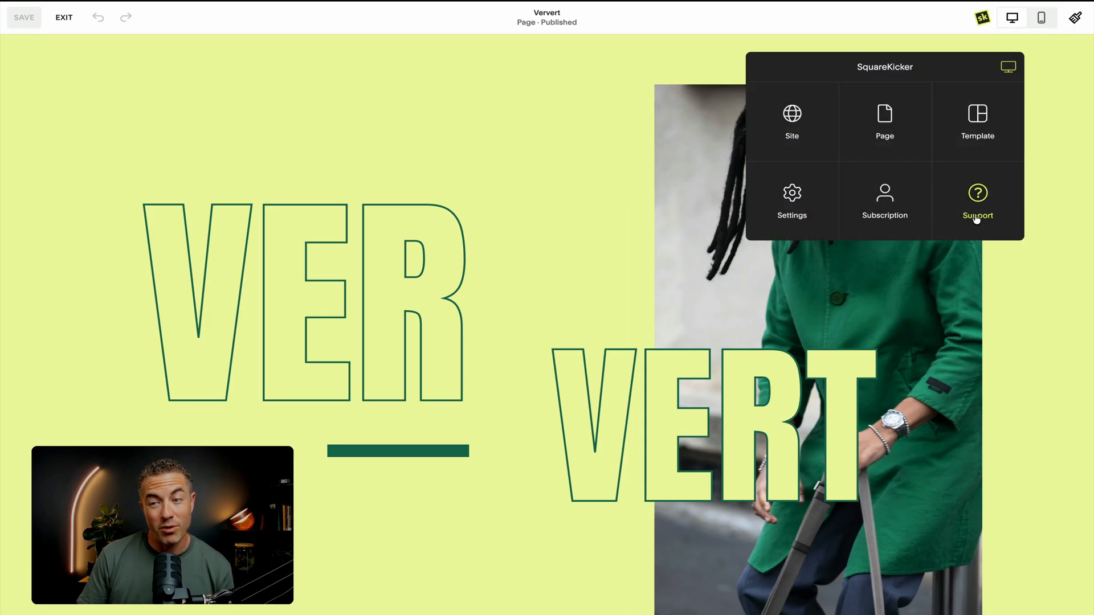
left_click(976, 201)
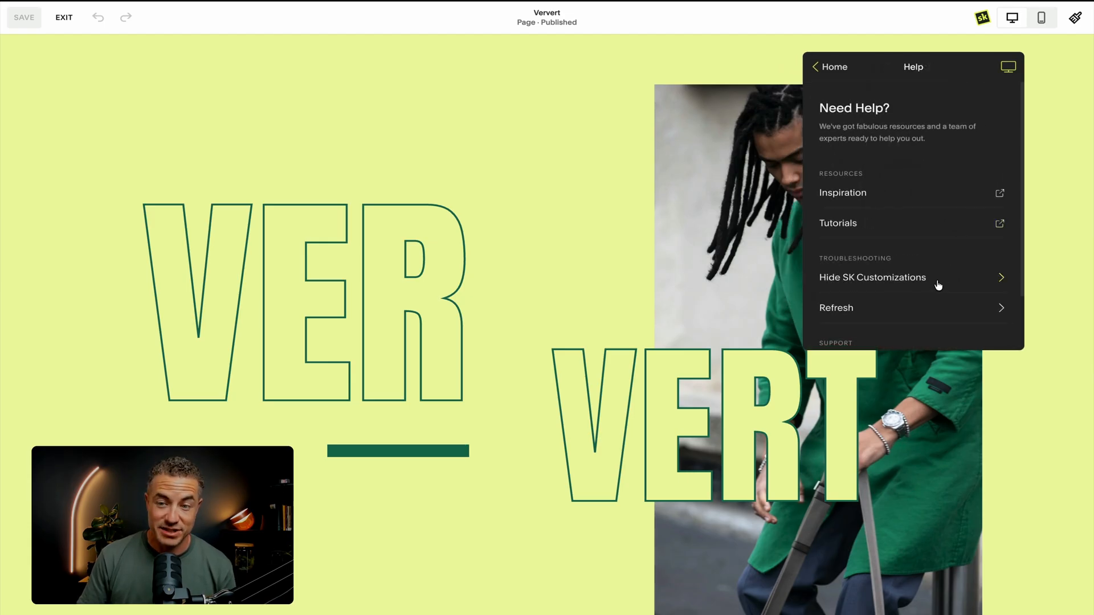
left_click(873, 277)
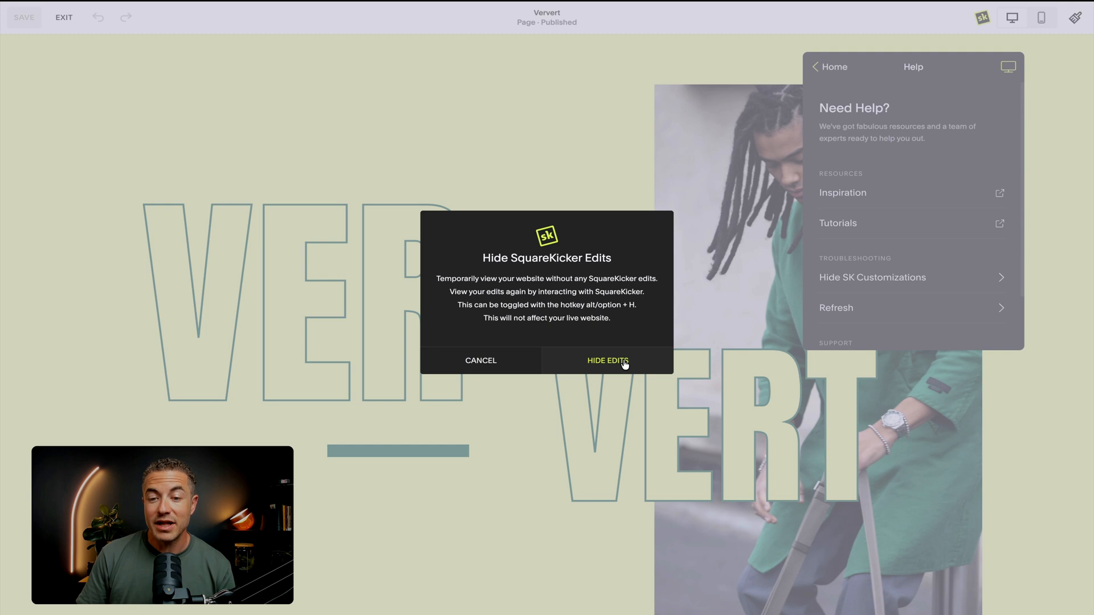
left_click(607, 361)
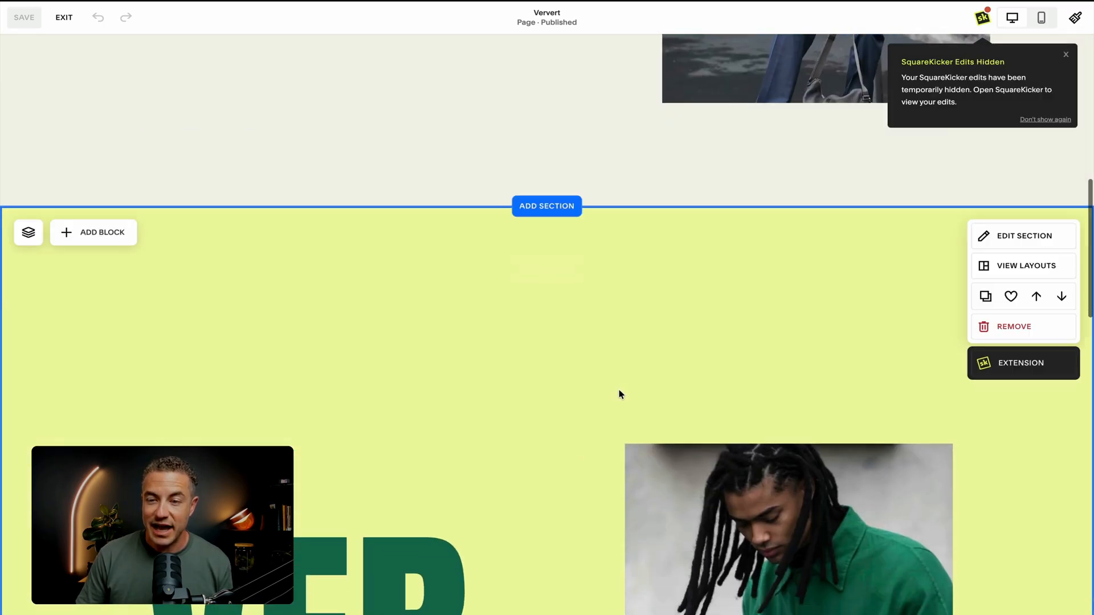
- Bring up the yellow section's Layout settings showing its Section Layer
scroll("down", 3)
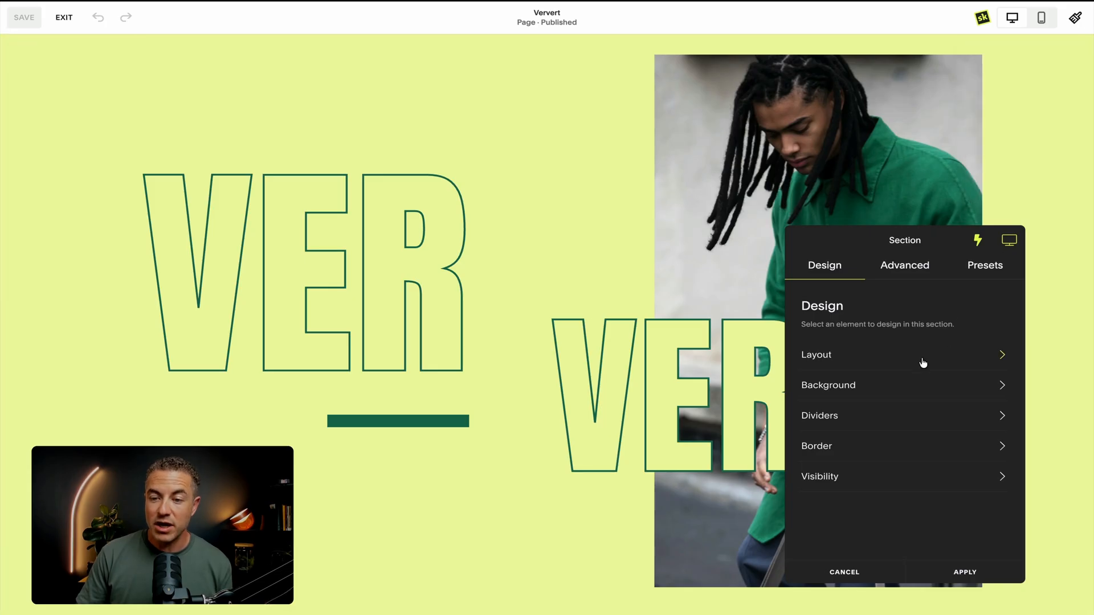
left_click(816, 355)
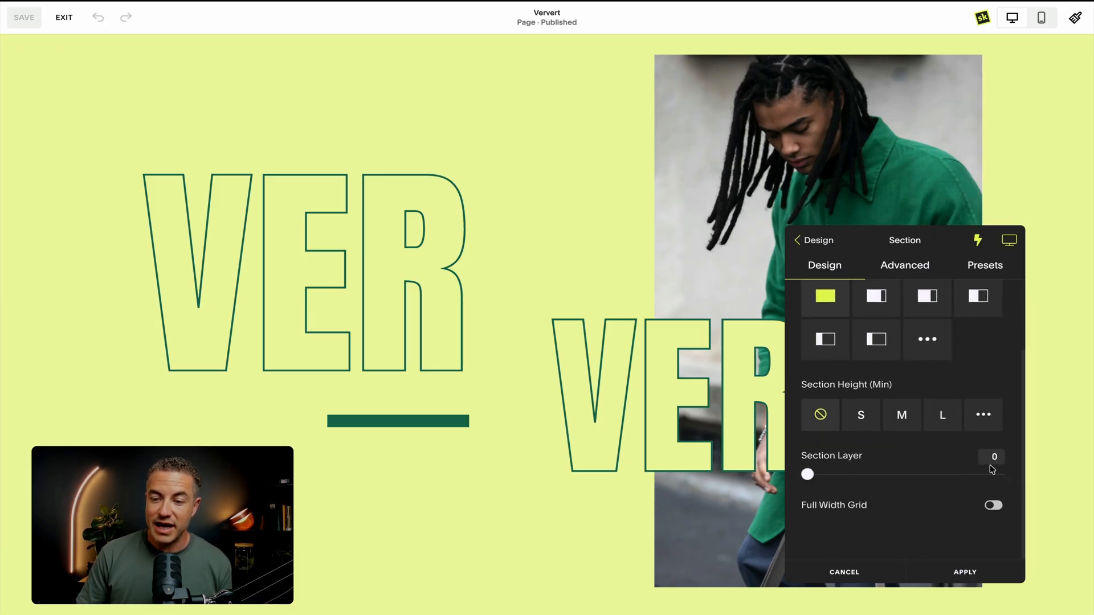
mouse_move(807, 476)
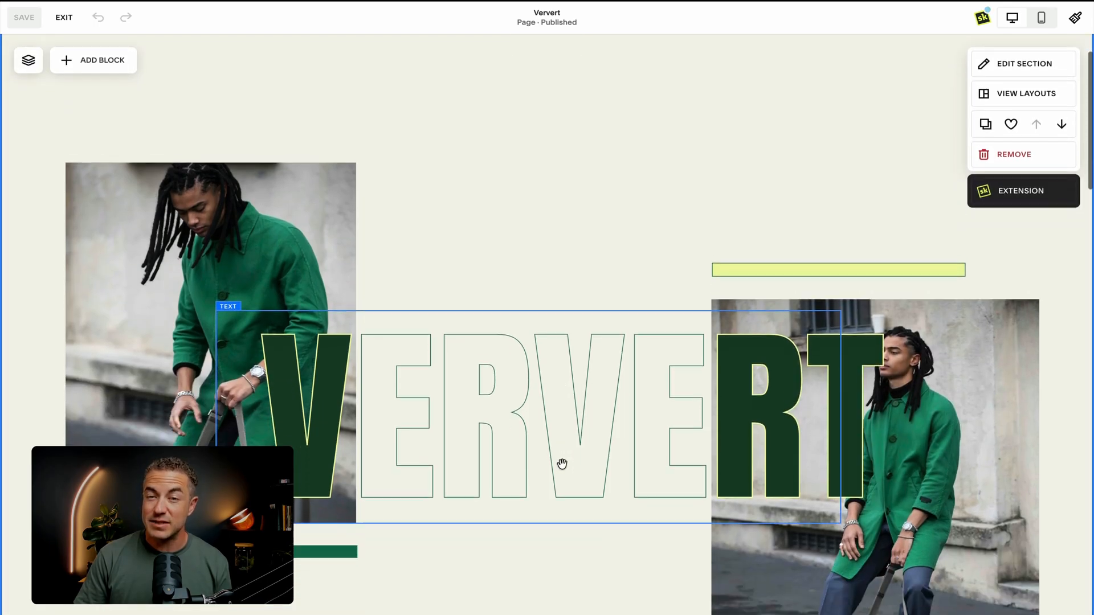
scroll("down", 3)
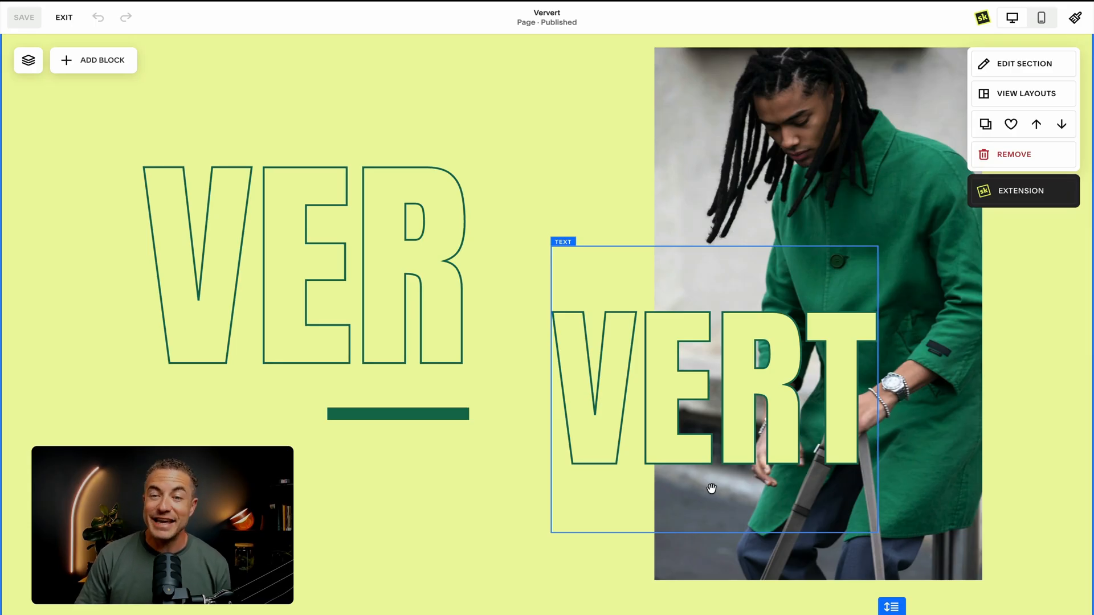
scroll("down", 3)
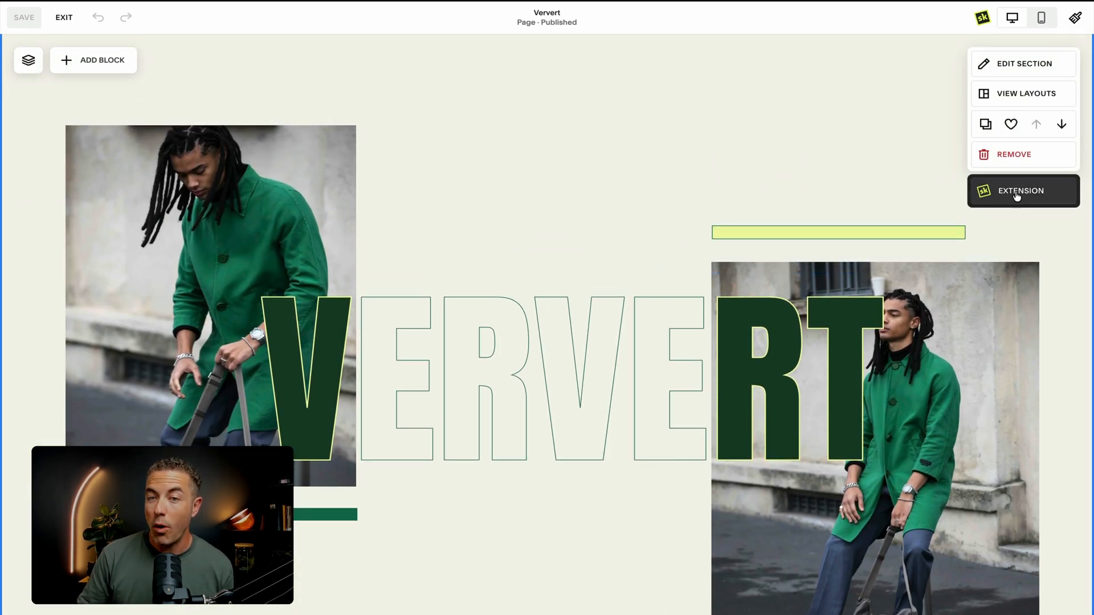
- Give the Uncover Our Story section a bottom sticky mode in its Sticky Section settings
left_click(1024, 63)
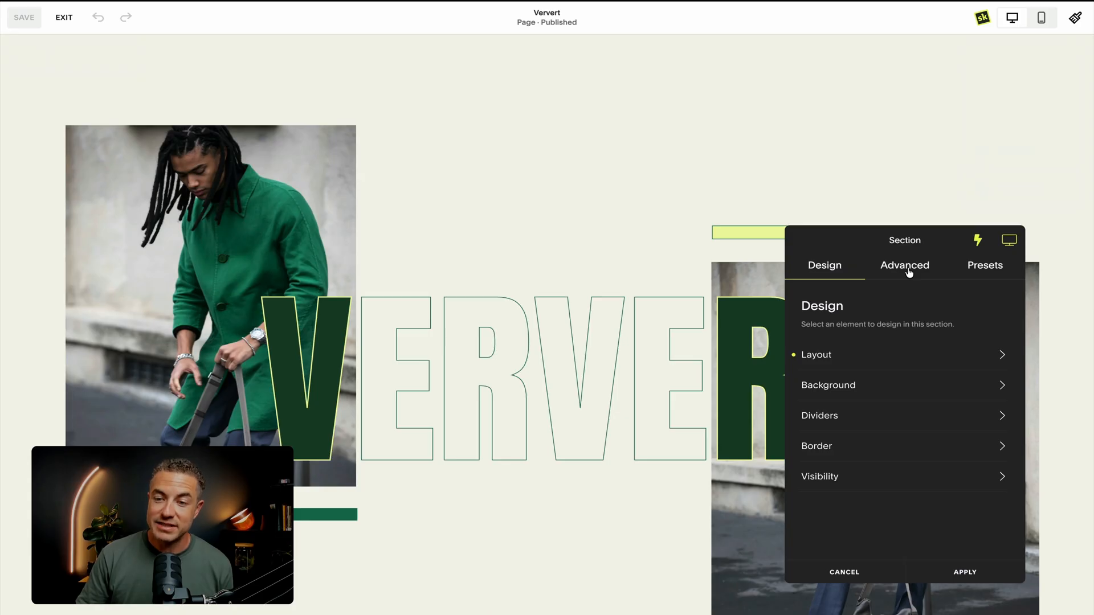
left_click(904, 266)
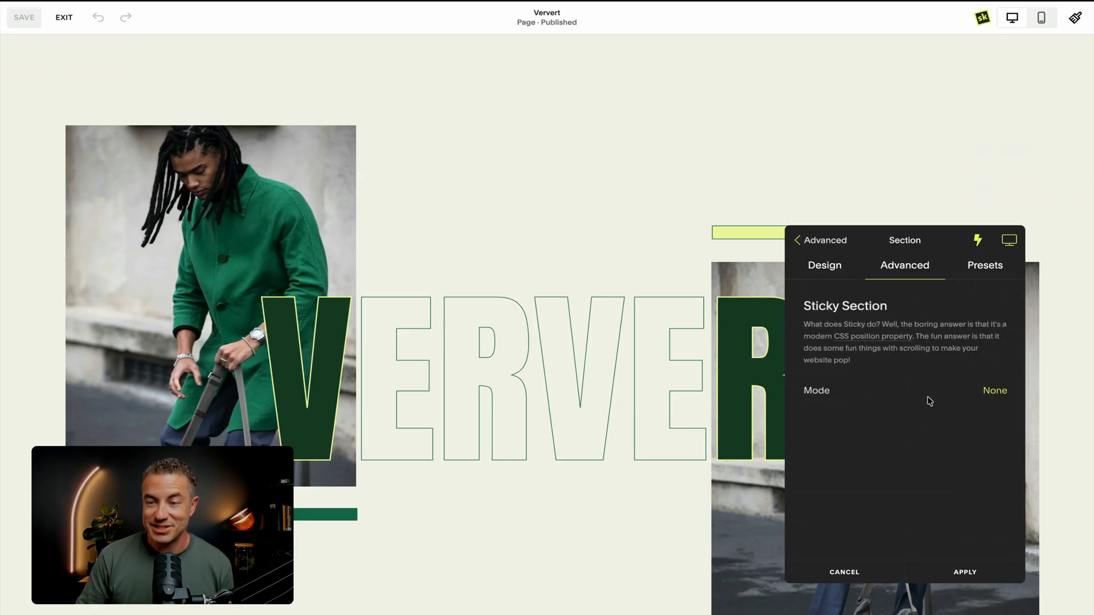
left_click(993, 391)
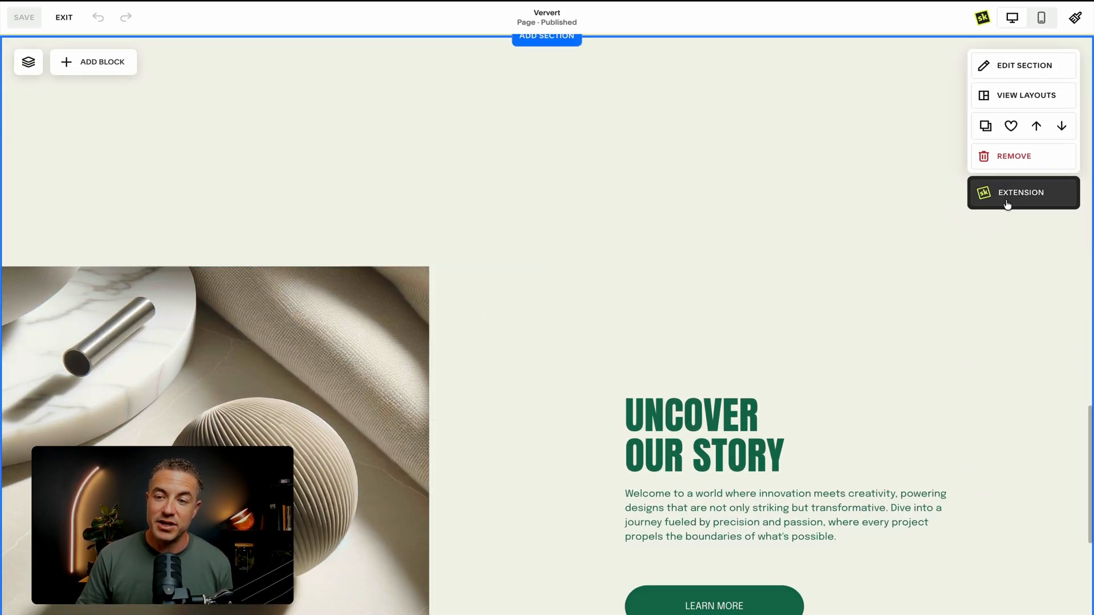
left_click(1021, 193)
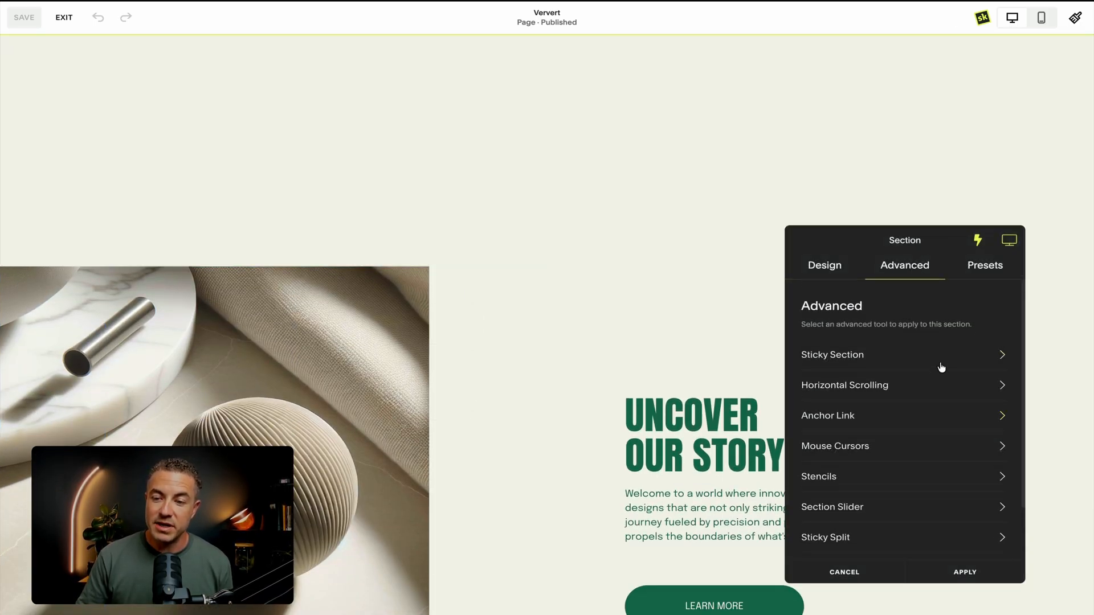
left_click(832, 354)
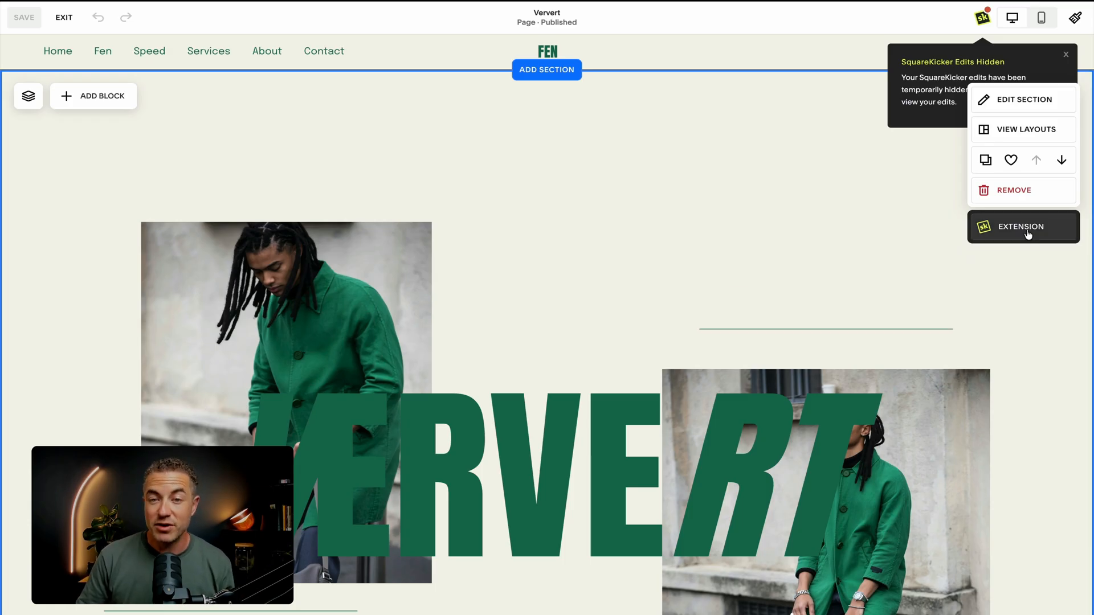
- Set the Uncover Our Story section's Section Layer to 1 in Layout and apply it
left_click(1027, 99)
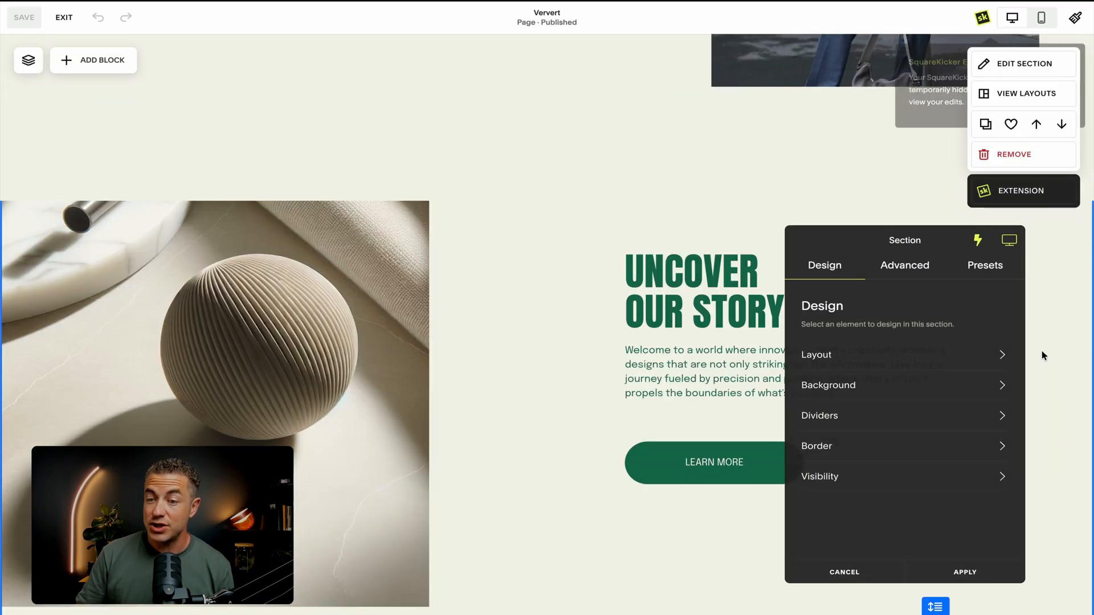
left_click(815, 355)
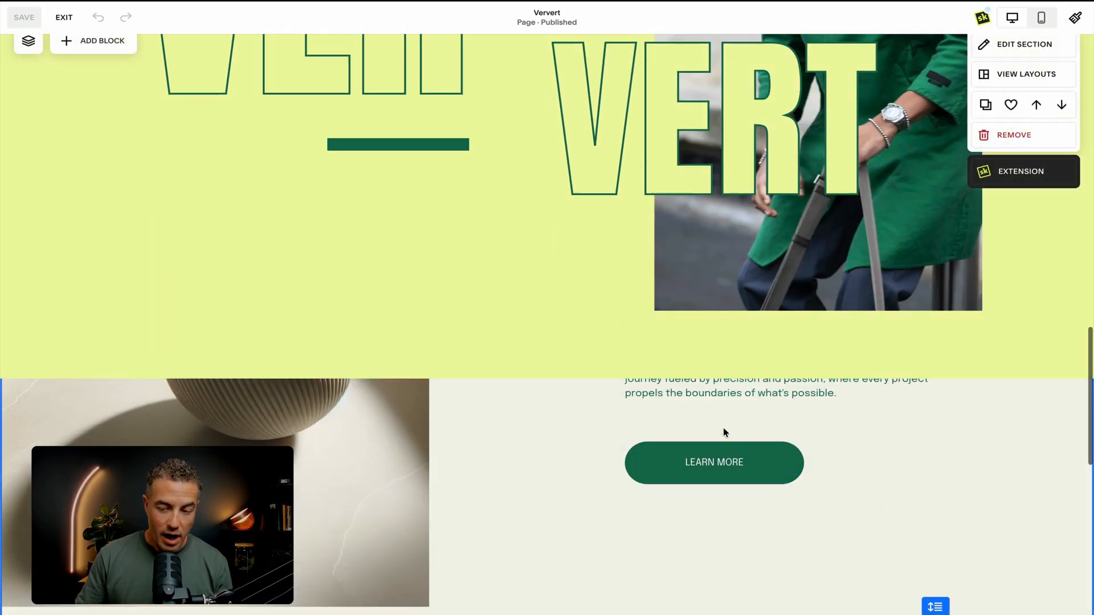
left_click(1024, 45)
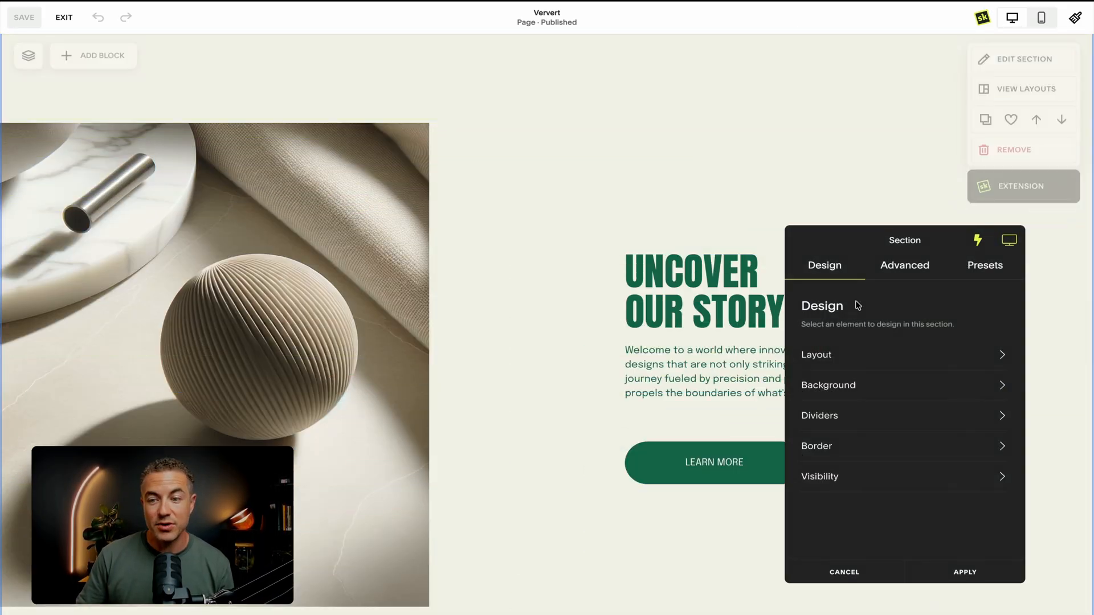
left_click(816, 355)
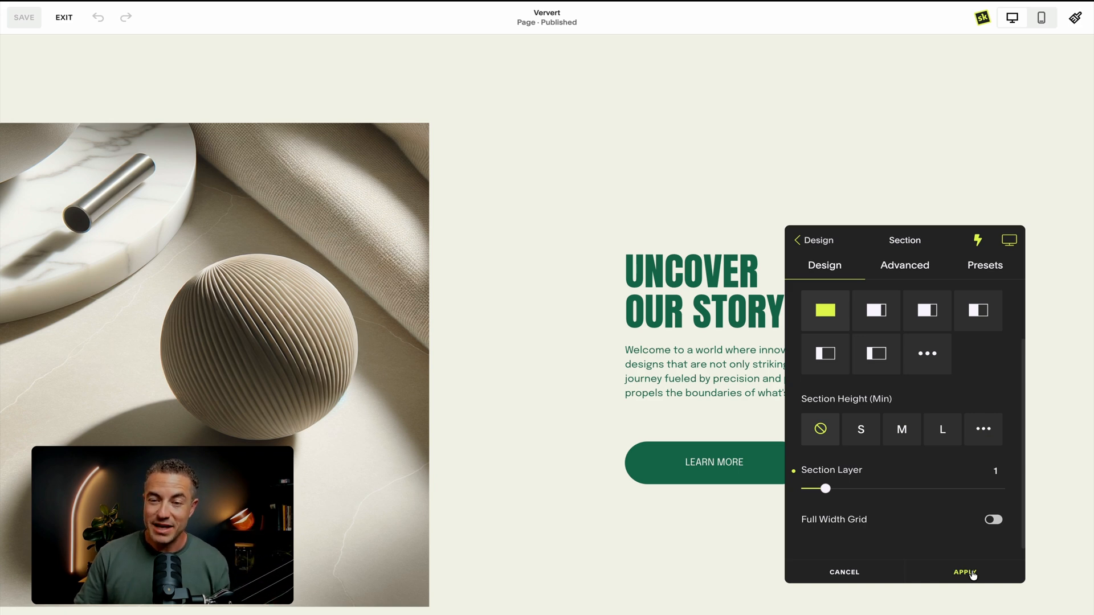
left_click(965, 573)
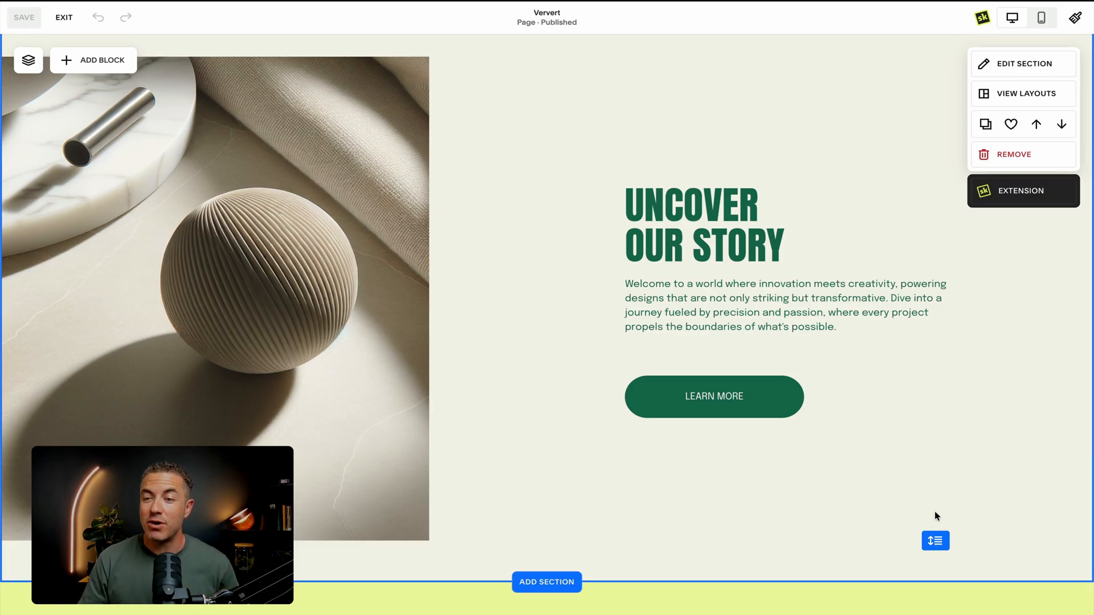
- Add a 2px green border on the bottom edge only of the Uncover Our Story section
left_click(1023, 64)
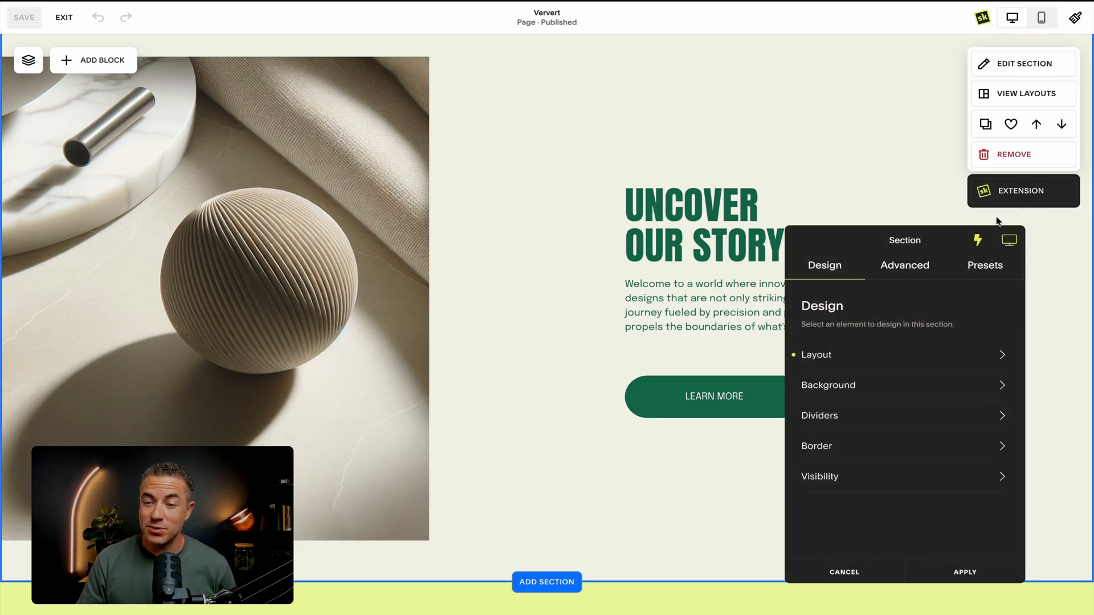
left_click(816, 446)
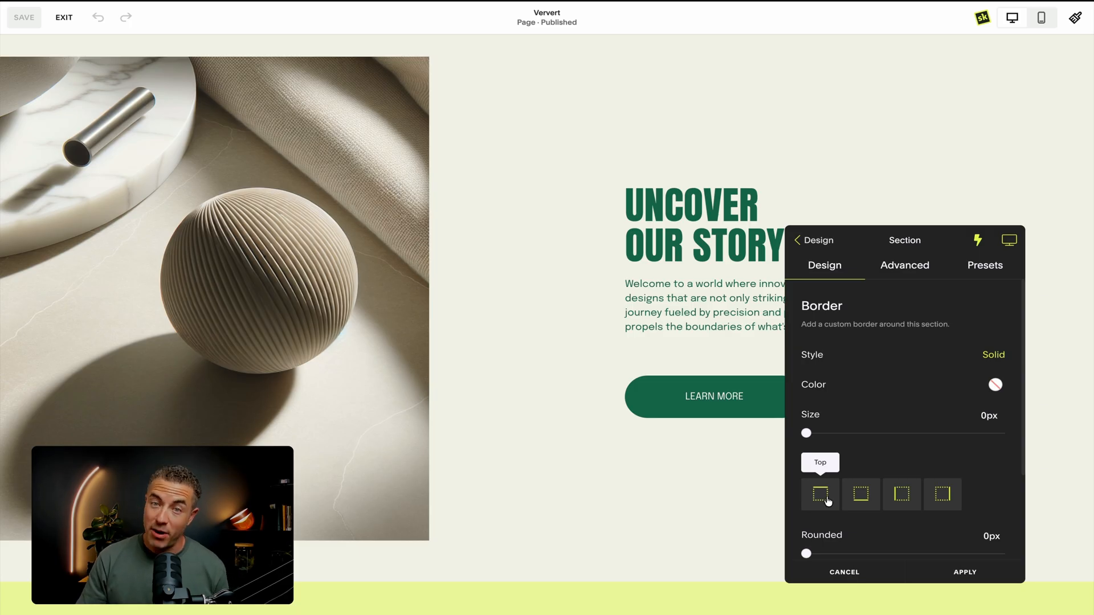
left_click(900, 494)
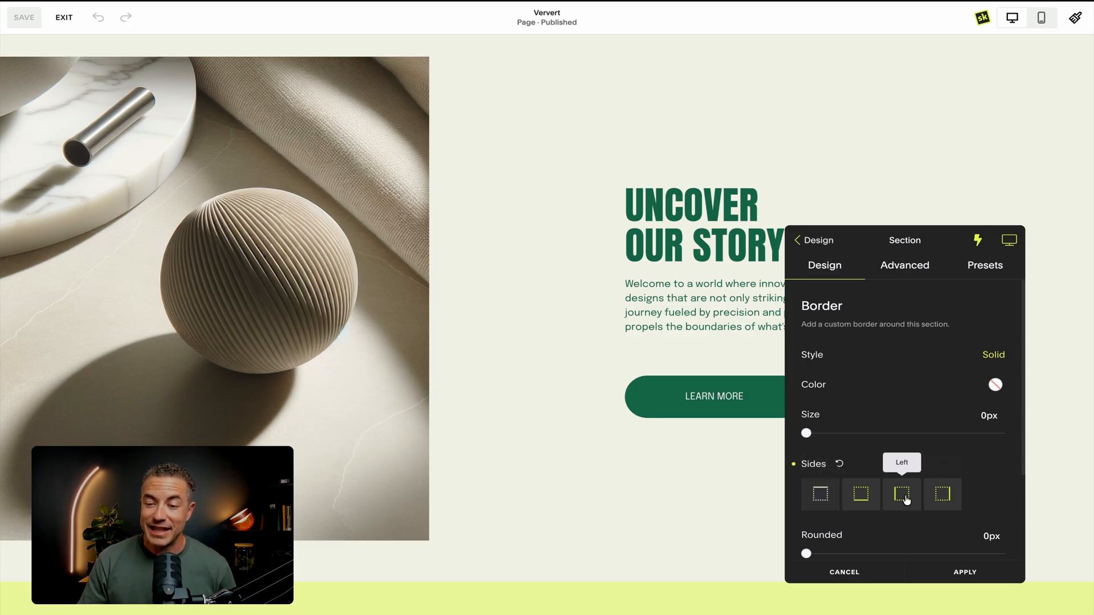
left_click(860, 493)
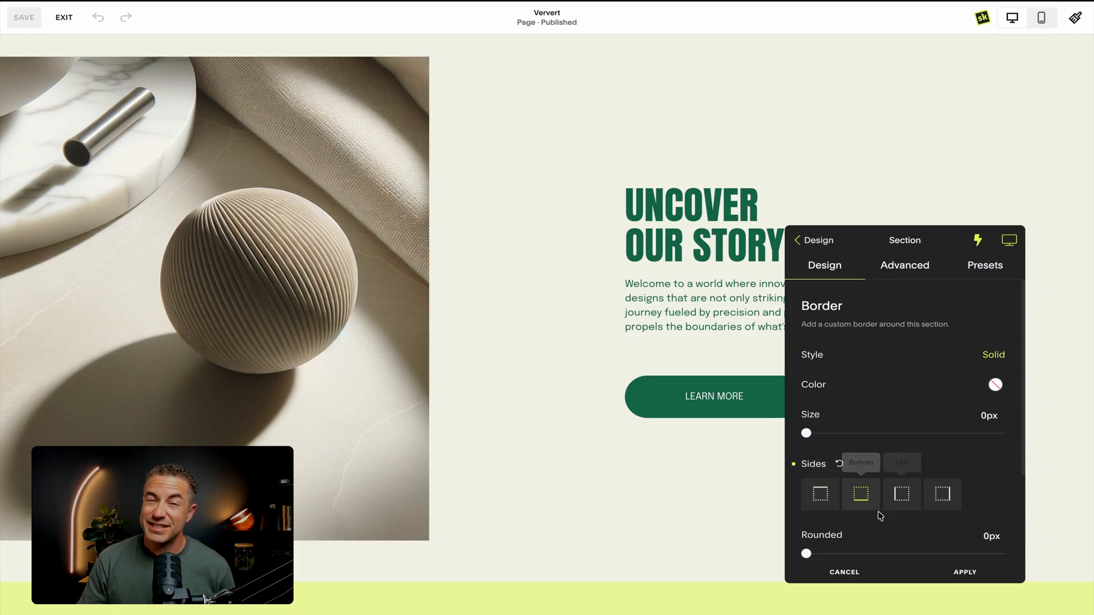
left_click_drag(805, 433, 815, 433)
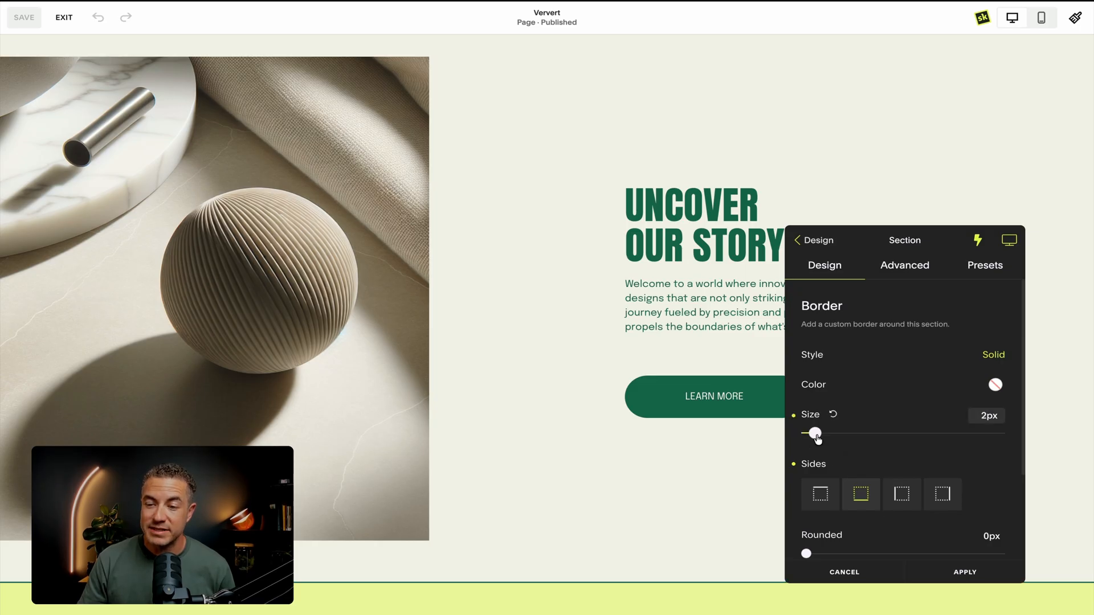
left_click(994, 384)
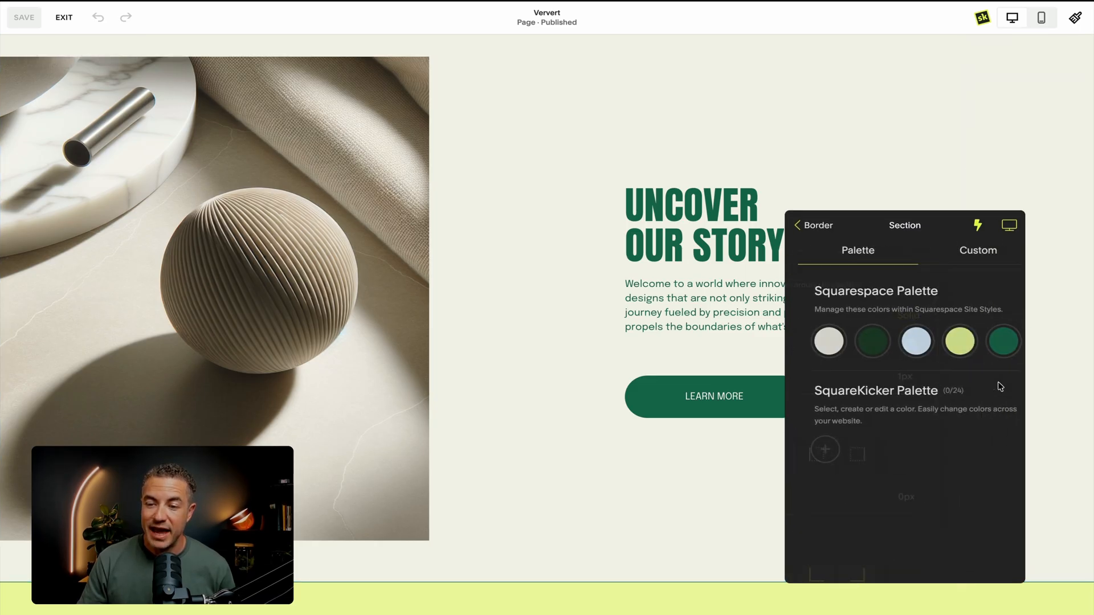
left_click(859, 341)
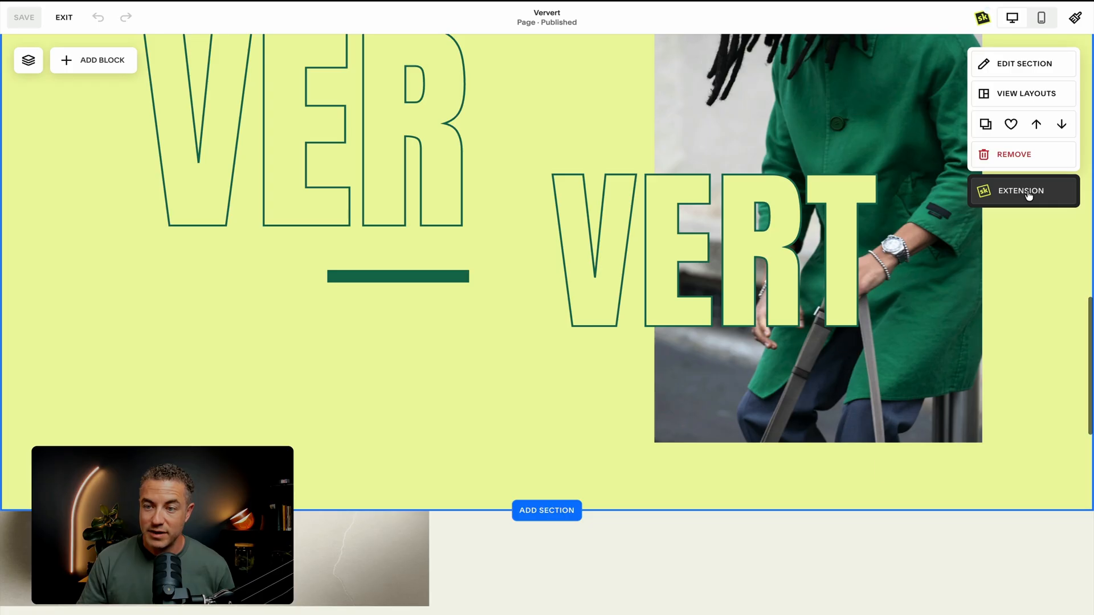
- Add a 1px solid green border on the bottom edge of the Ververt section
left_click(1027, 63)
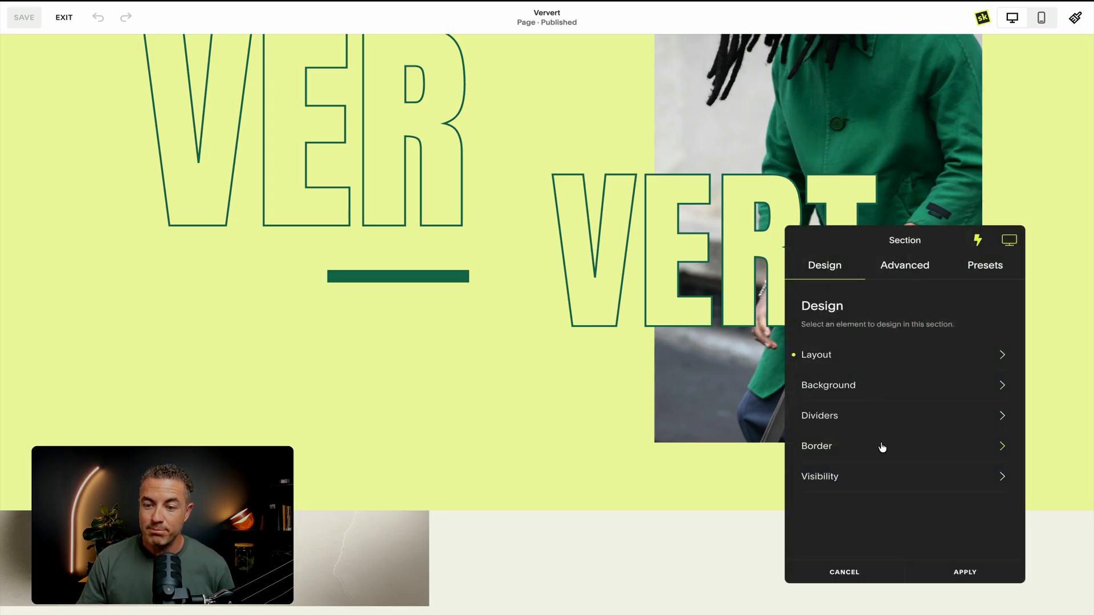
left_click(816, 446)
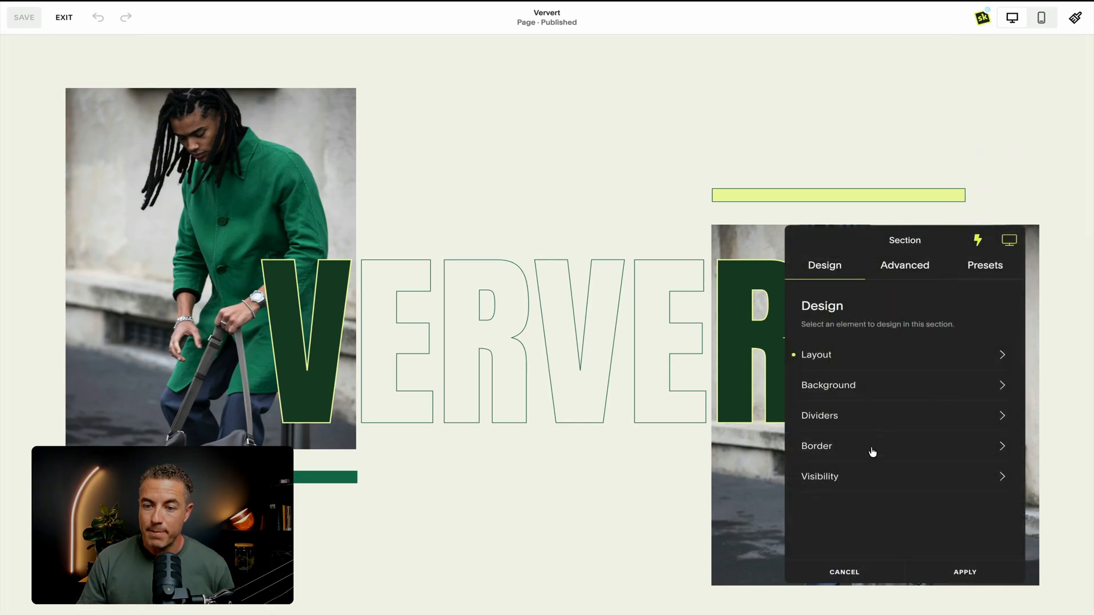
left_click(816, 446)
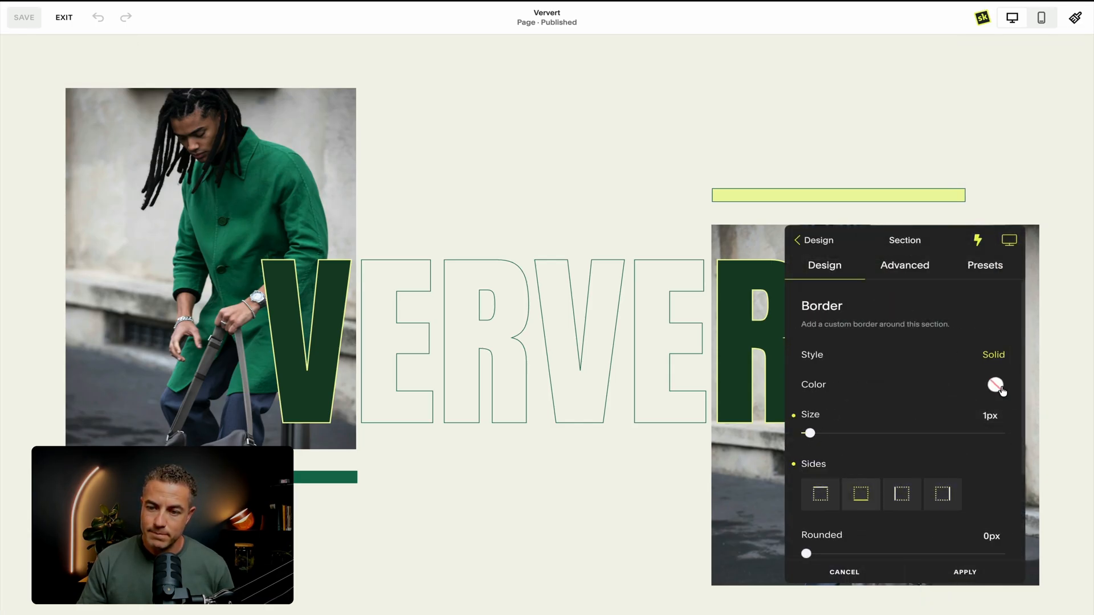
left_click(995, 385)
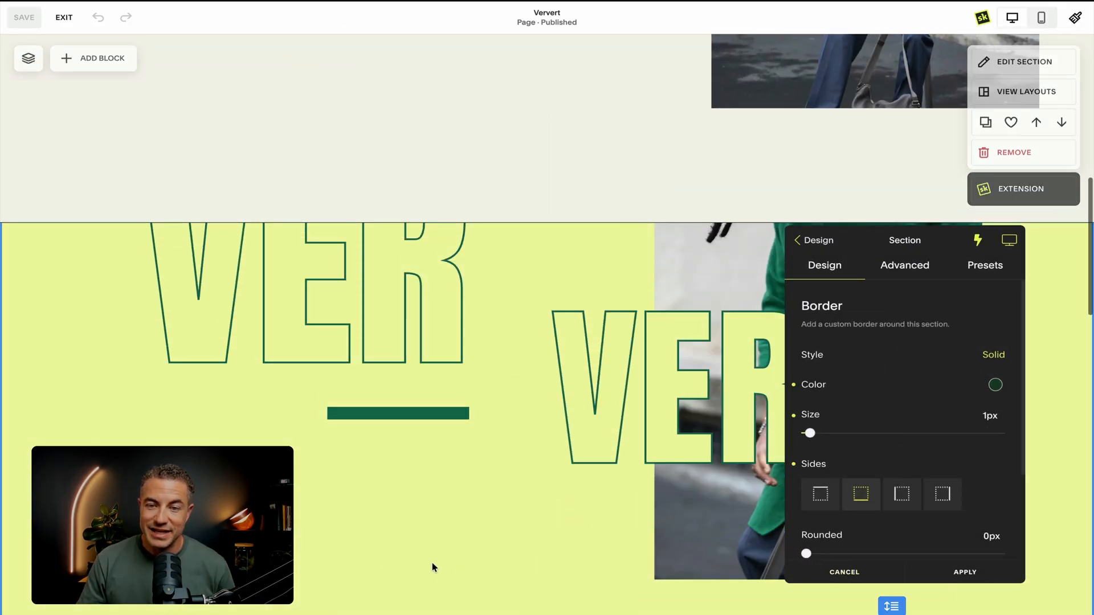
scroll("down", 3)
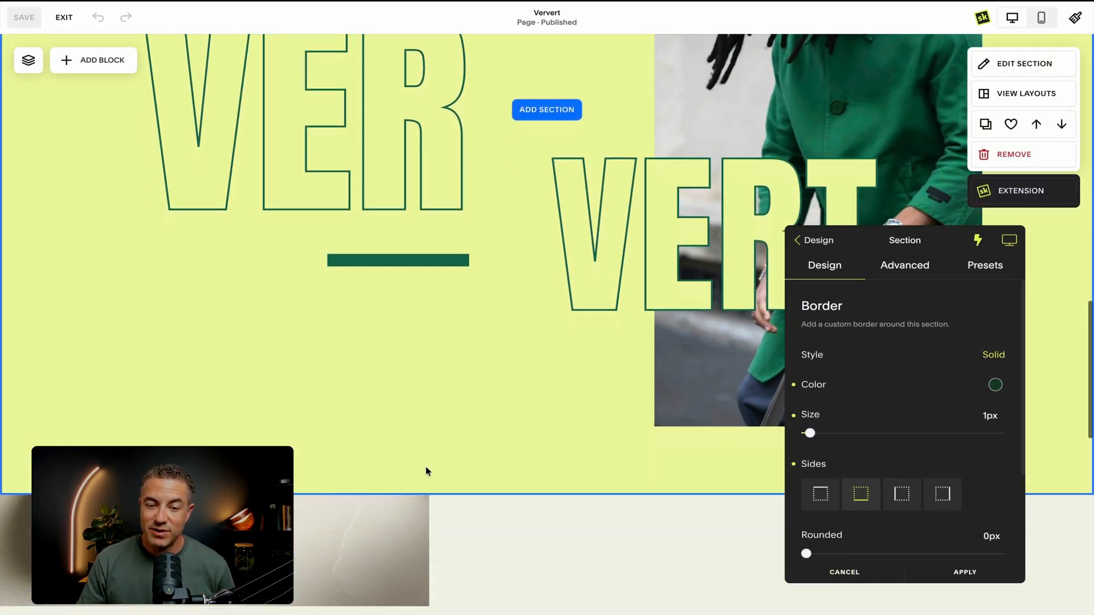
scroll("down", 3)
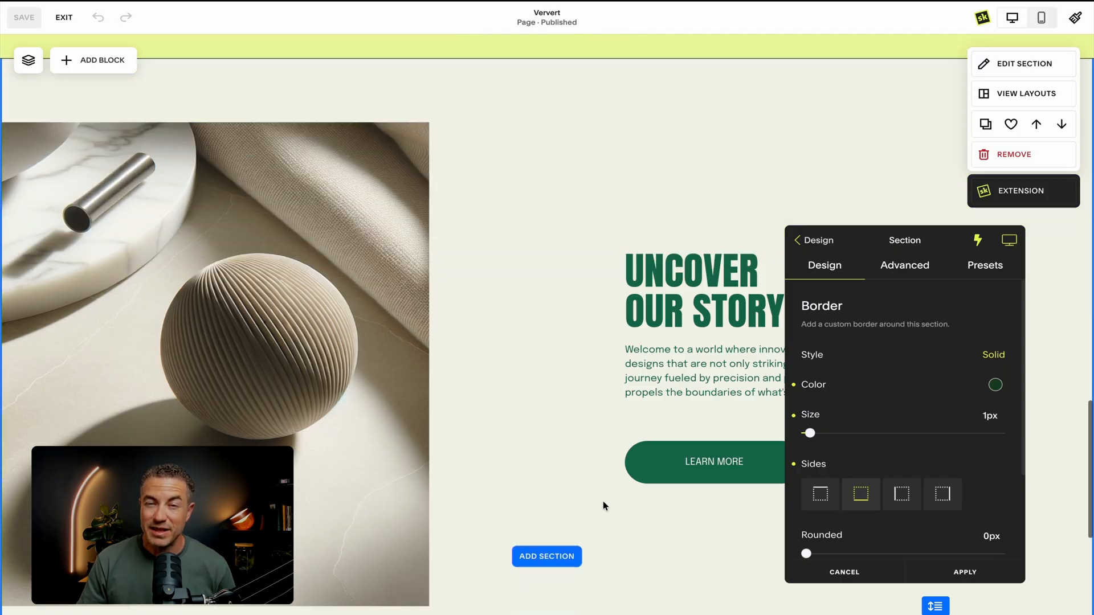
scroll("down", 3)
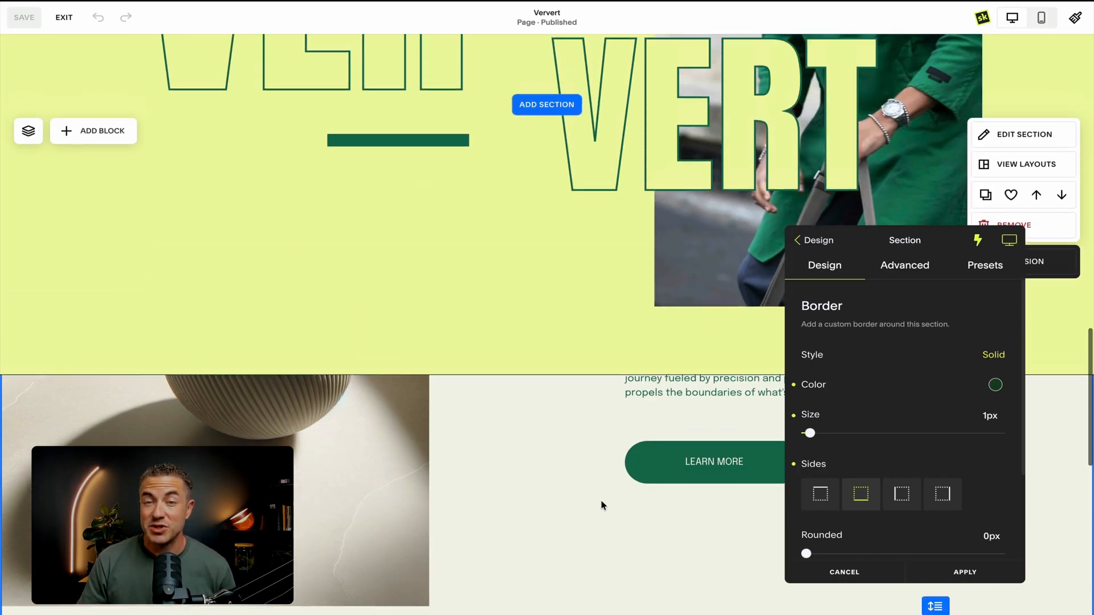